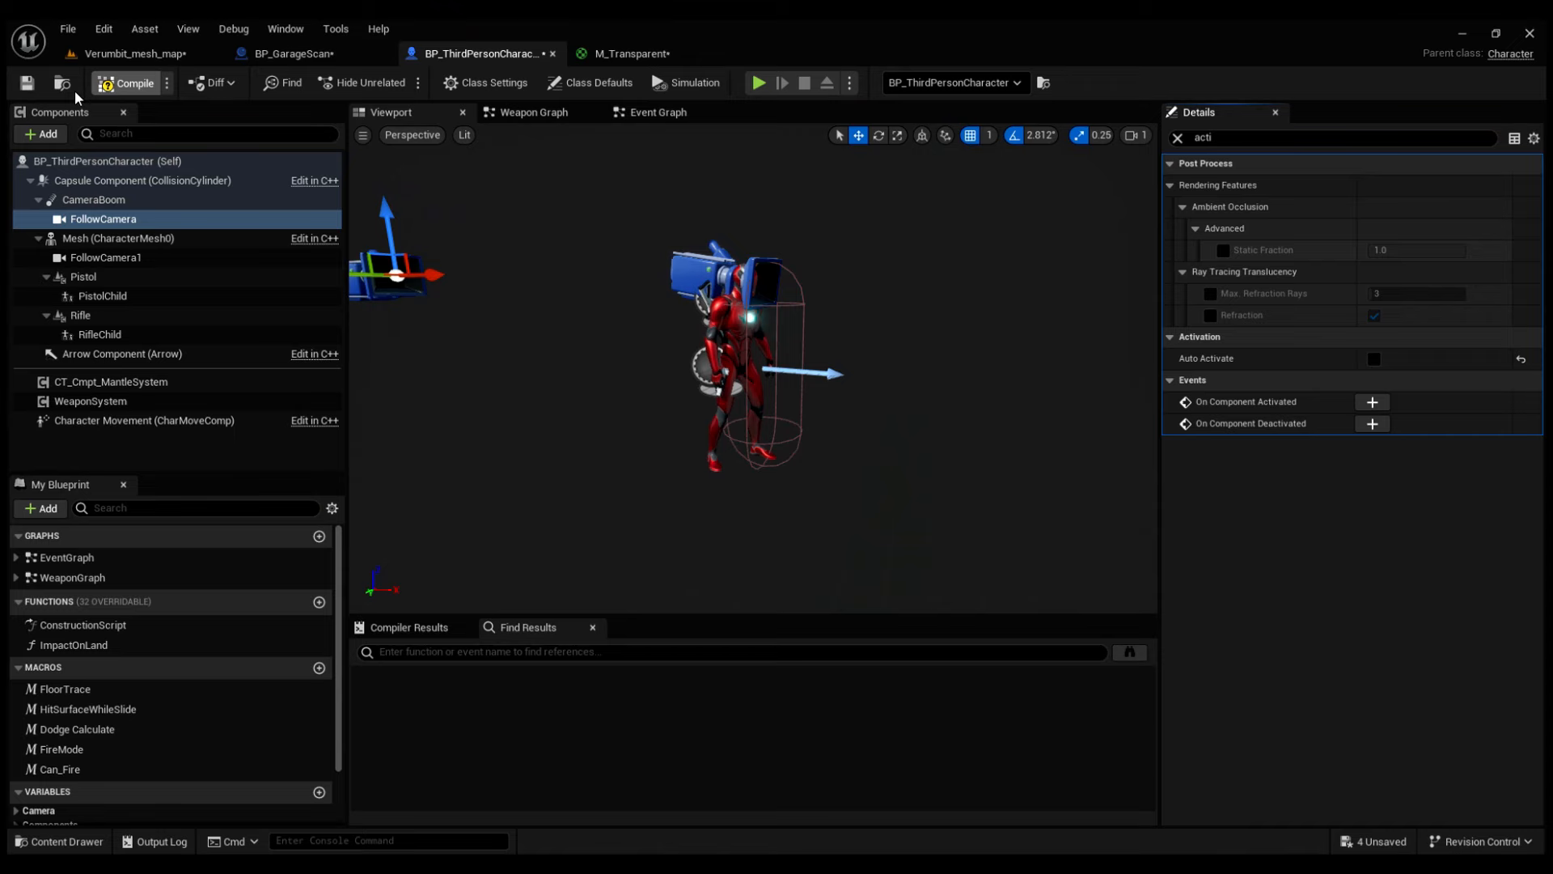
Launch the GarageScan level as a Standalone Game preview with the pistol-holding character
{"action": "left_click", "coordinate": [759, 82]}
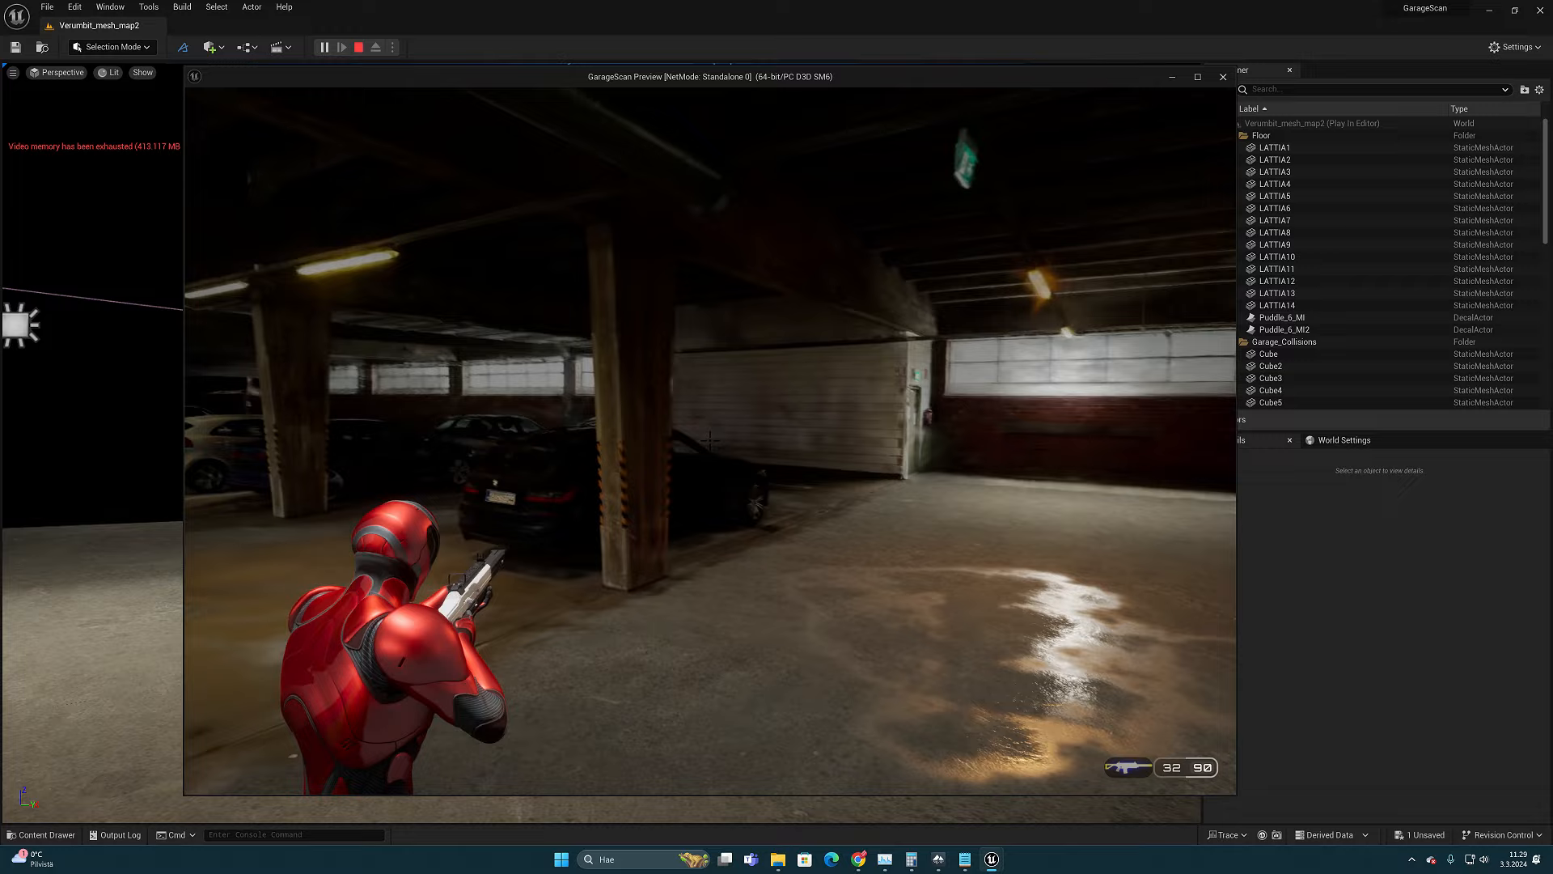